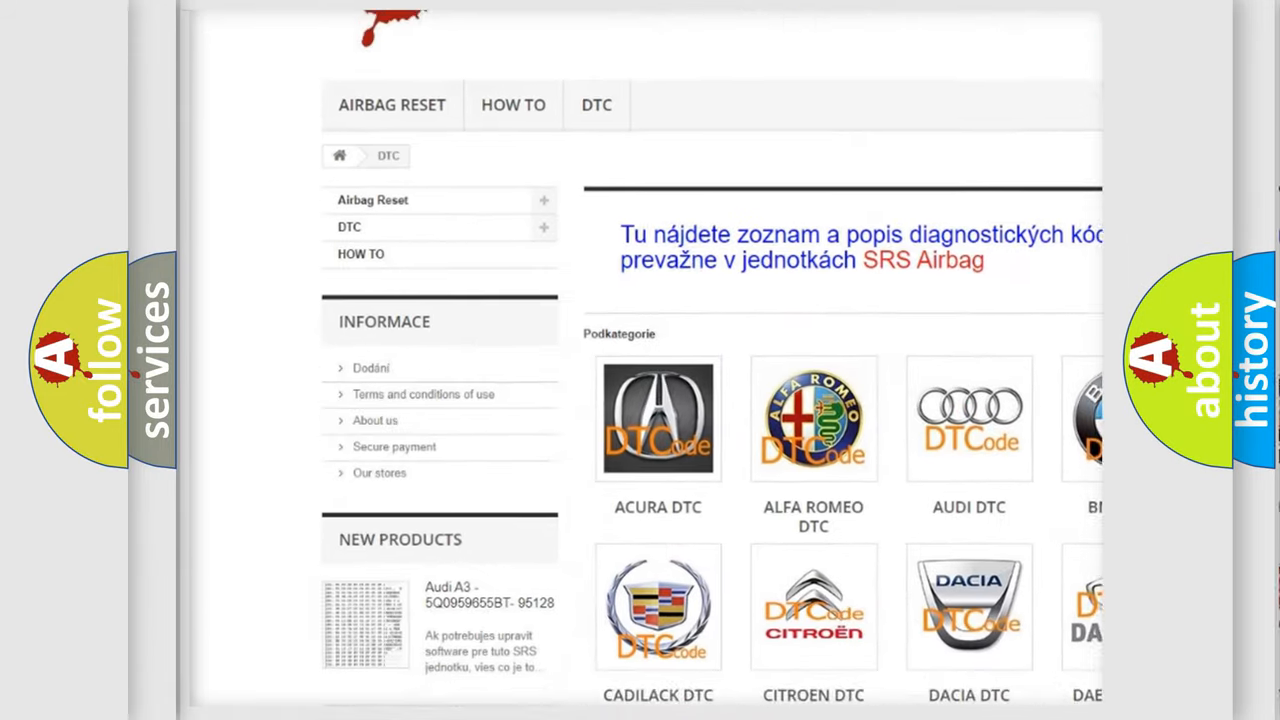
pyautogui.scroll(-3)
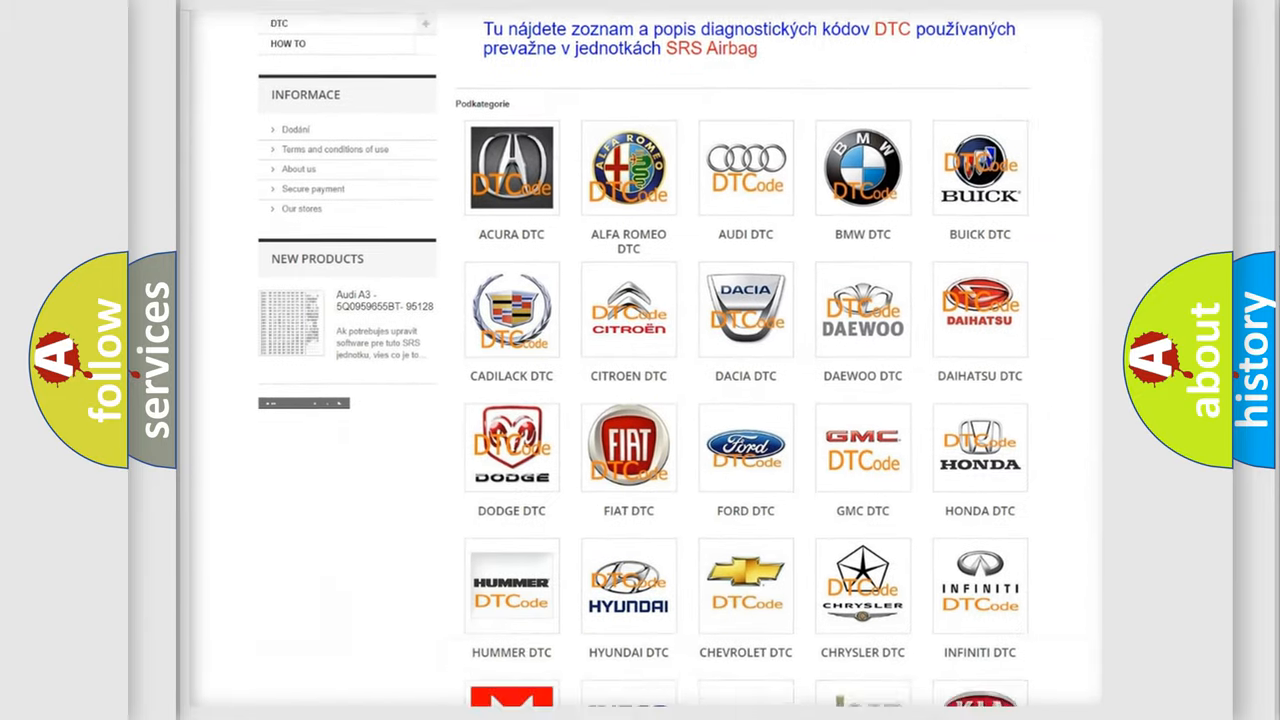
pyautogui.scroll(-3)
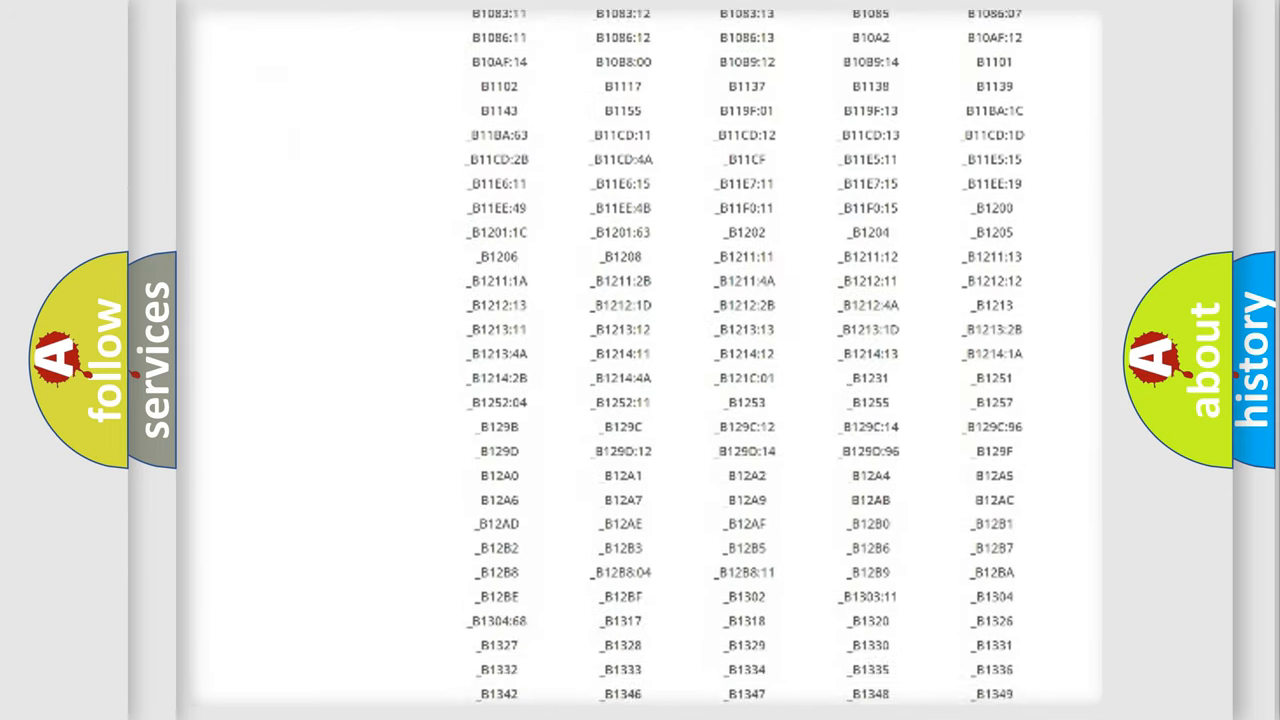
pyautogui.scroll(-3)
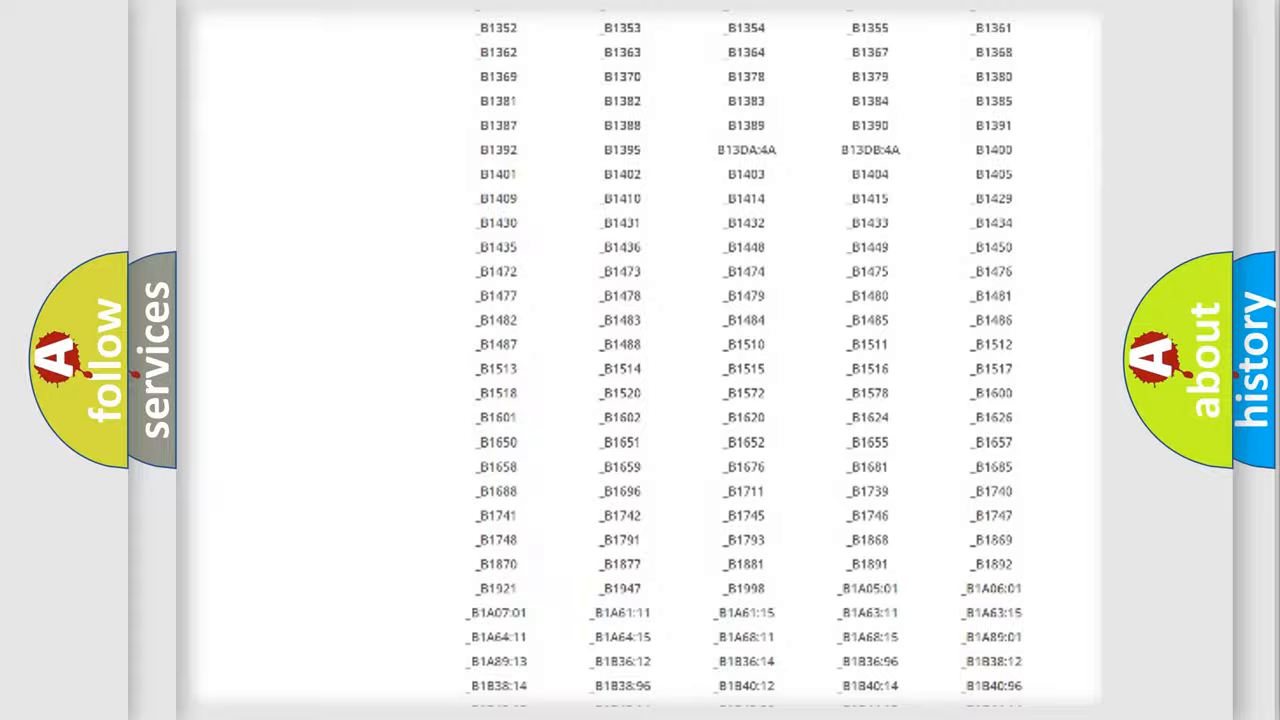